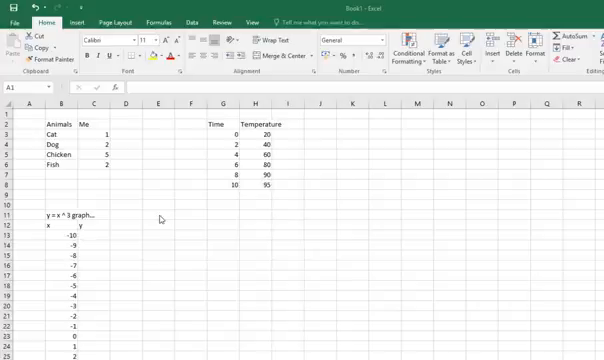
pyautogui.moveTo(224, 167)
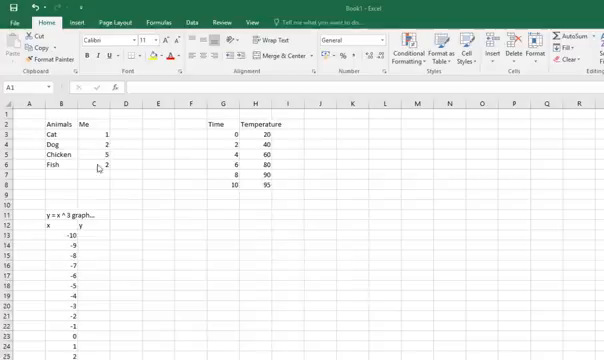
pyautogui.moveTo(103, 193)
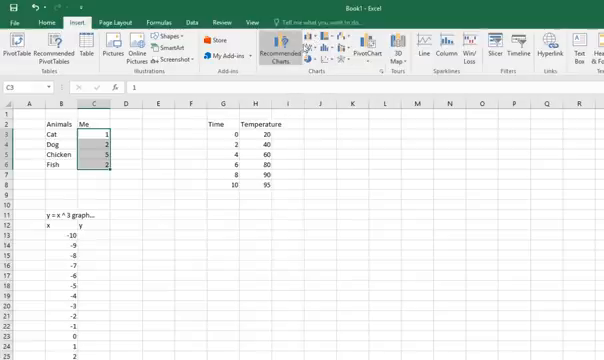
pyautogui.moveTo(316, 48)
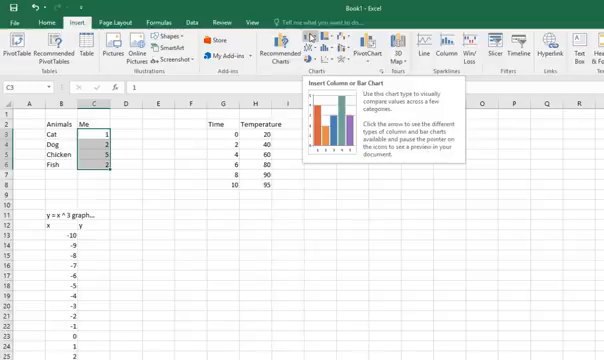
# - Insert a 2-D clustered column chart of the Me counts in C3:C6
pyautogui.click(320, 42)
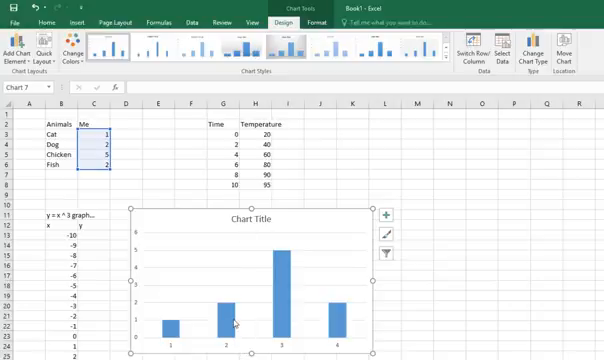
pyautogui.moveTo(192, 212)
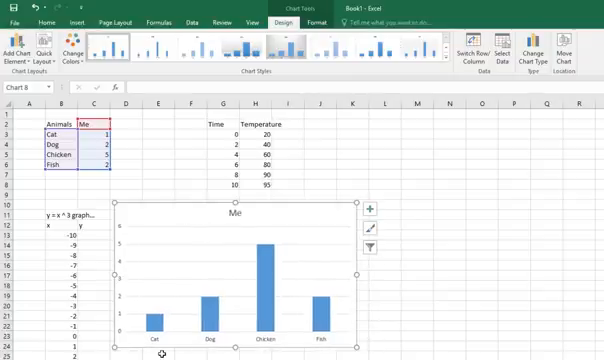
pyautogui.moveTo(120, 222)
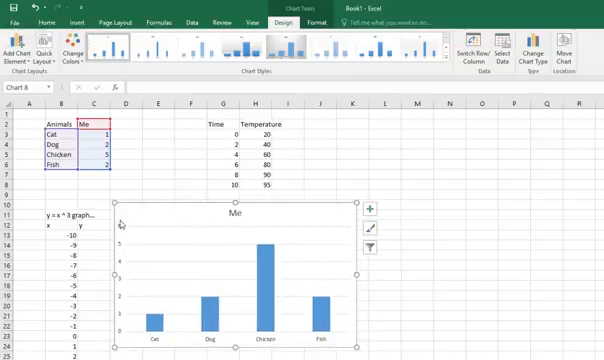
pyautogui.moveTo(125, 330)
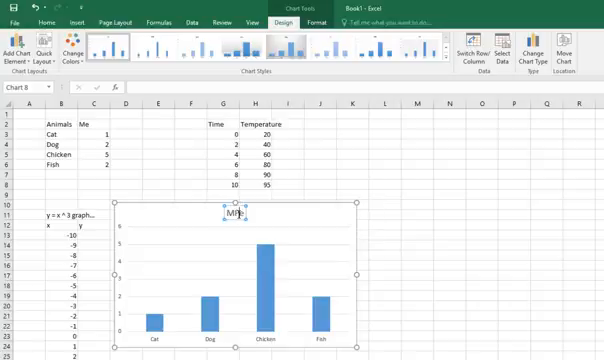
# - Type 'Pets' while building the labelled column chart from B2:C6
pyautogui.write('Pets')
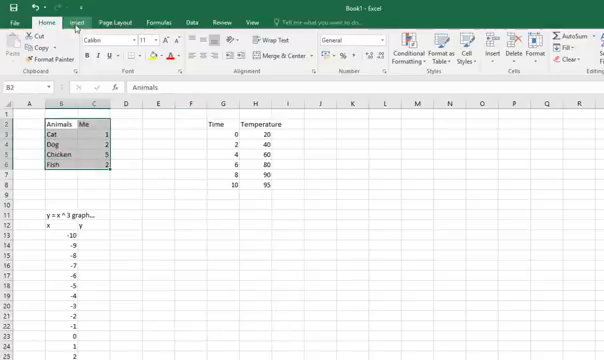
# - Insert an exploded pie chart of the four animal counts from B2:C6
pyautogui.click(320, 50)
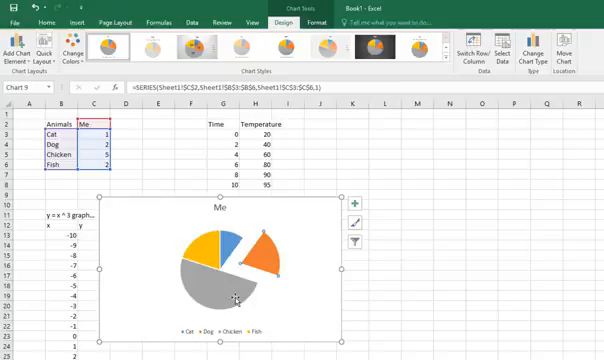
pyautogui.rightClick(237, 290)
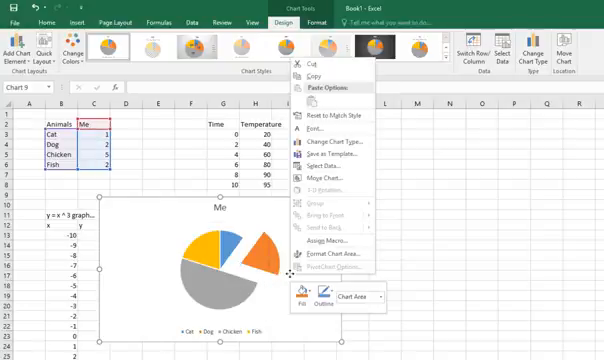
pyautogui.moveTo(208, 285)
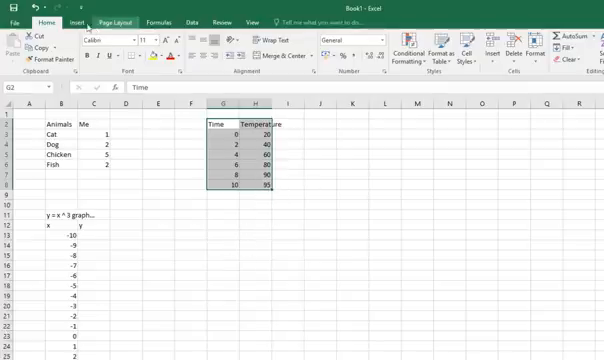
# - Delete the pie chart and start a chart from the G2:H8 temperature data
pyautogui.click(78, 22)
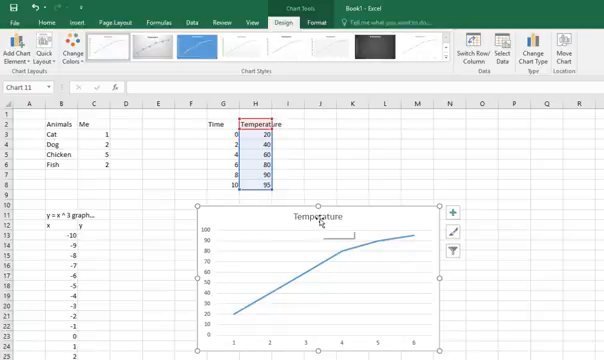
pyautogui.moveTo(322, 222)
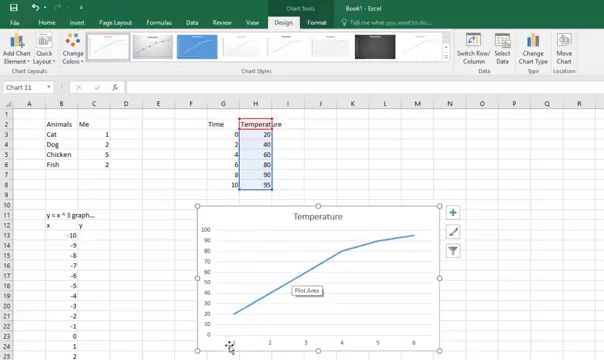
pyautogui.moveTo(328, 336)
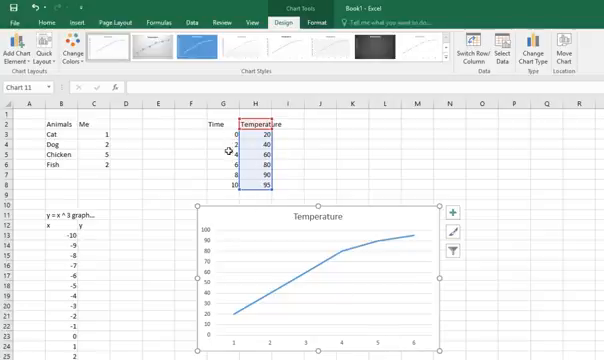
pyautogui.moveTo(239, 298)
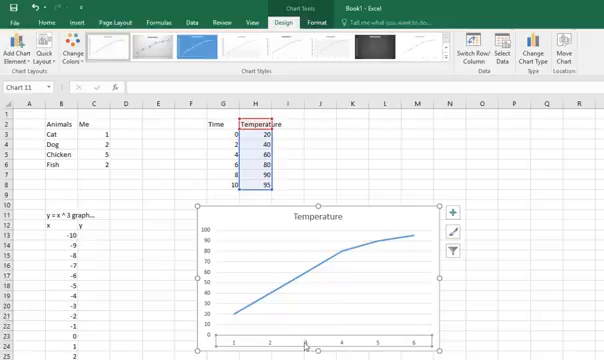
# - Set the Temperature chart's horizontal axis labels to the Time values in G3:G8
pyautogui.rightClick(320, 250)
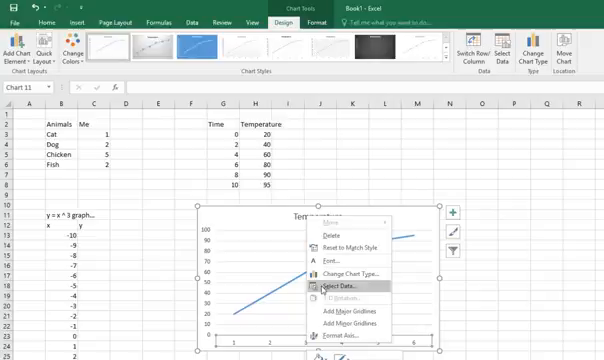
pyautogui.click(333, 287)
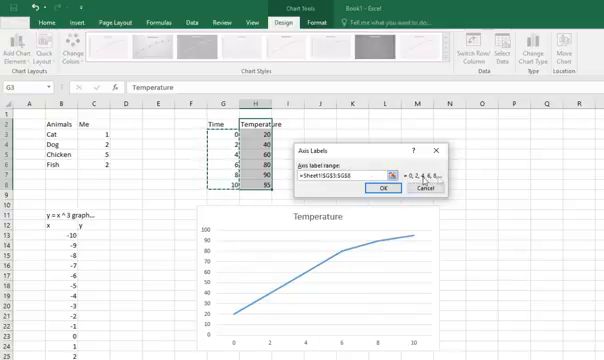
pyautogui.click(380, 188)
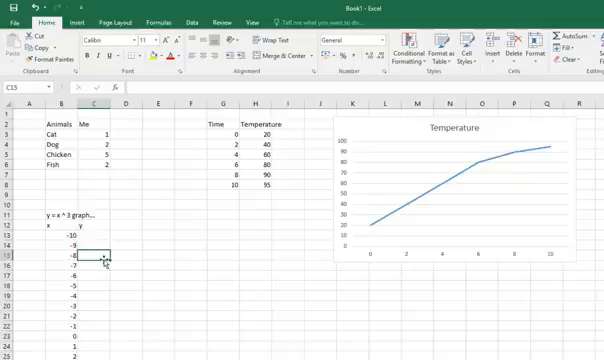
# - Place the Temperature chart beside the Time/Temperature table and select cell C13
pyautogui.scroll(-3)
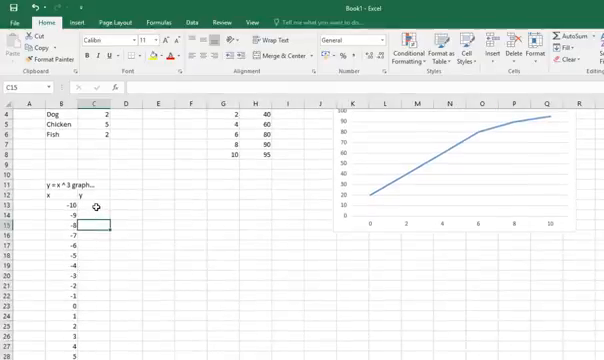
pyautogui.click(95, 203)
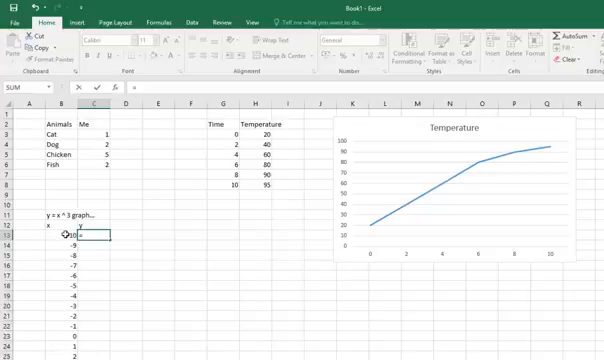
# - Enter =B13^3 in C13 to cube the first x value
pyautogui.write('=B13')
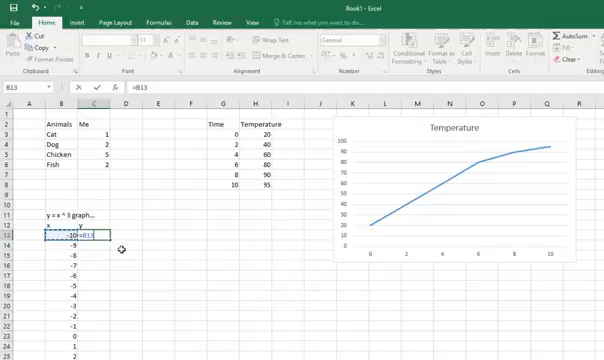
pyautogui.write('^3')
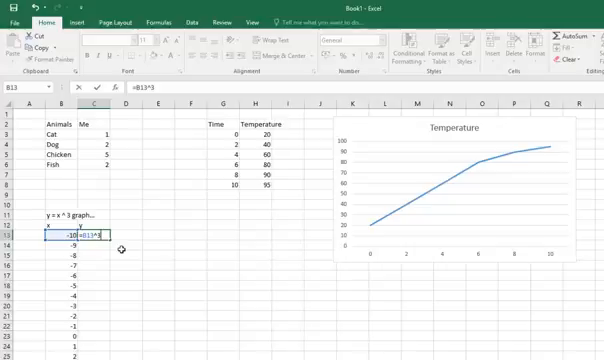
pyautogui.press('enter')
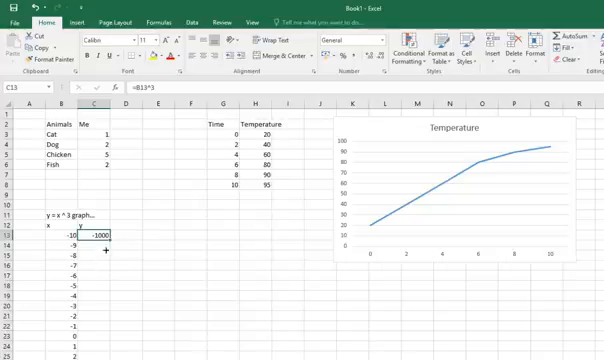
pyautogui.scroll(-3)
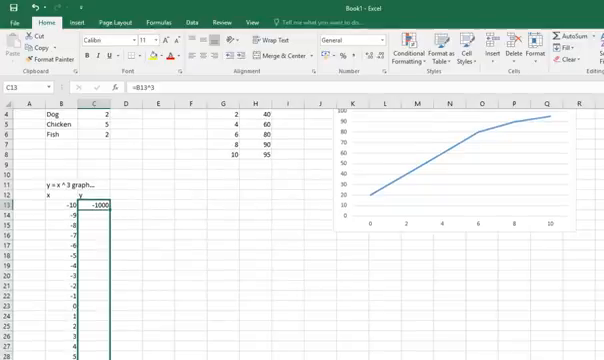
pyautogui.scroll(-3)
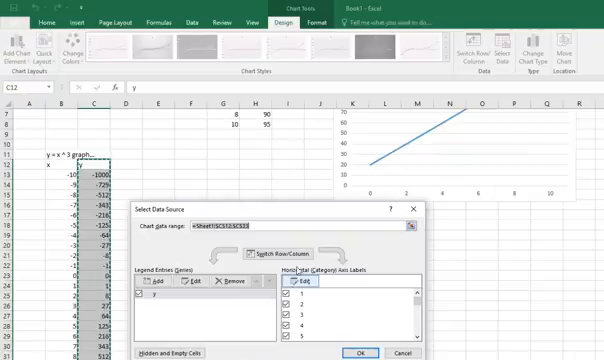
# - Set the cube chart's horizontal axis labels to the x values in B13:B33
pyautogui.click(299, 287)
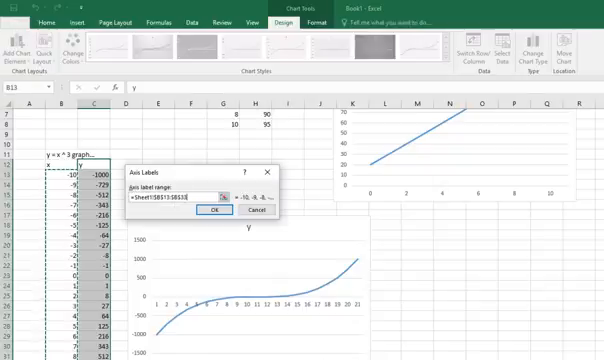
pyautogui.click(213, 211)
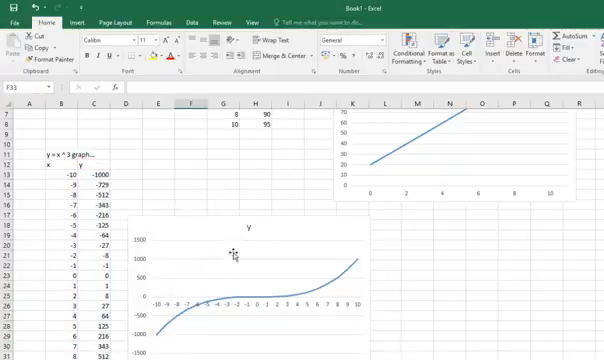
# - Change the cube chart's title to 'y = x ^ 3 graph'
pyautogui.click(250, 255)
pyautogui.write(' = x ^ 3 graph')
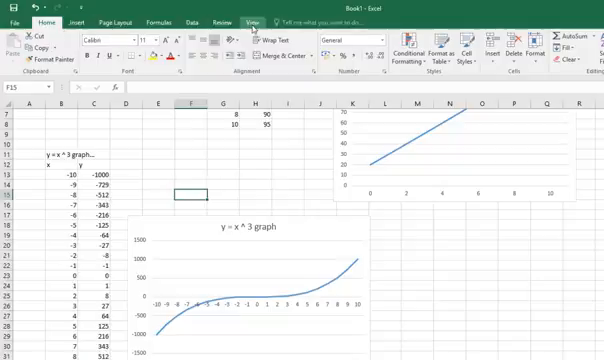
pyautogui.moveTo(121, 201)
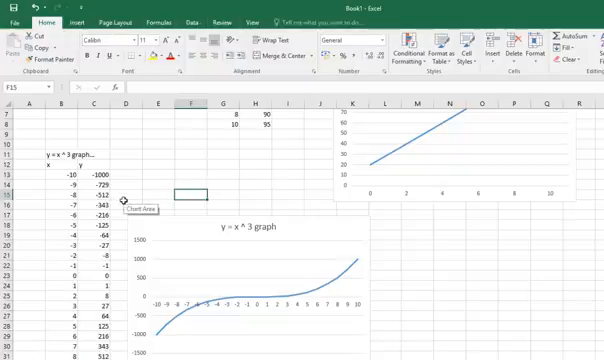